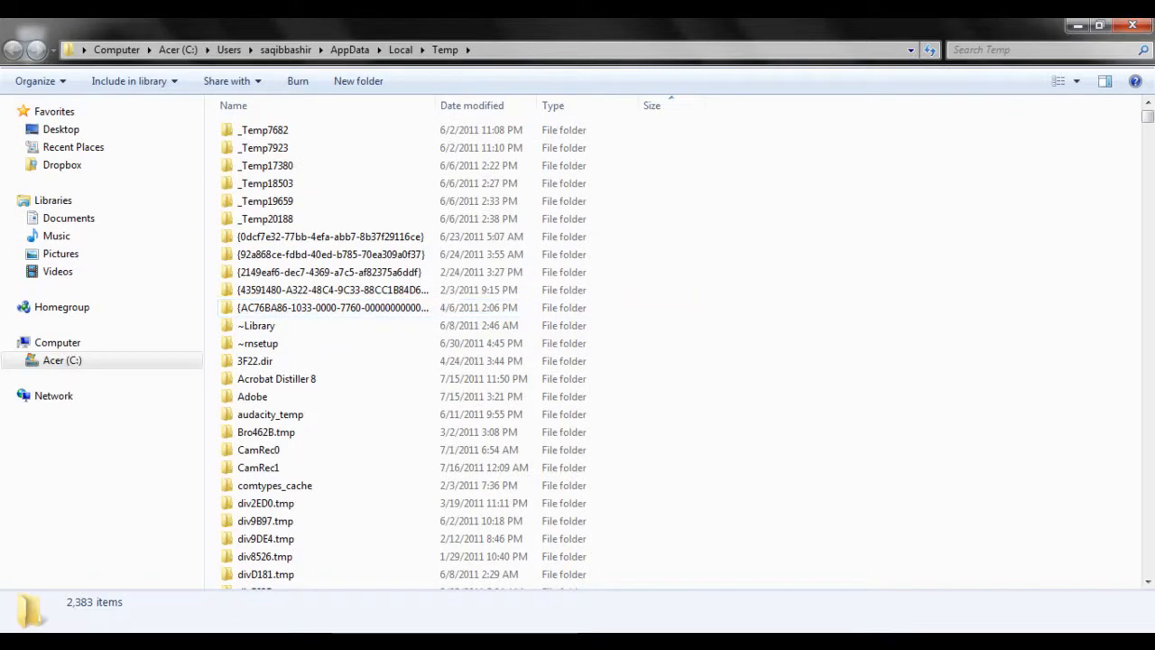
Select all 2,383 items in the Temp folder, totalling about 40.3 GB.
click(263, 130)
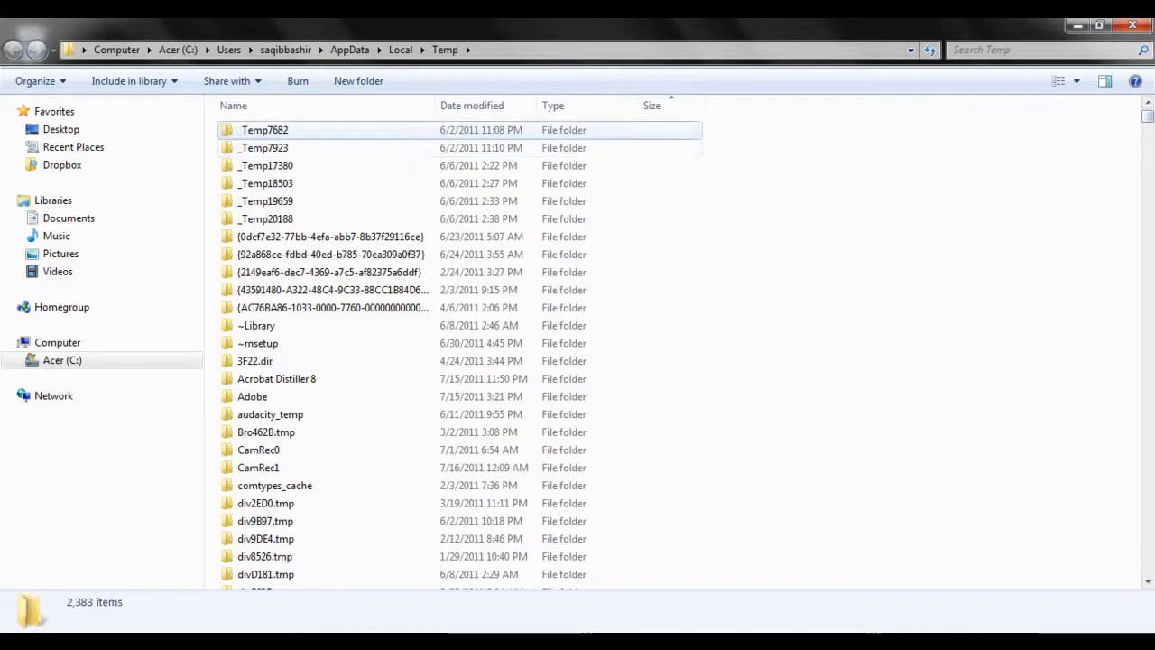
key(ctrl+a)
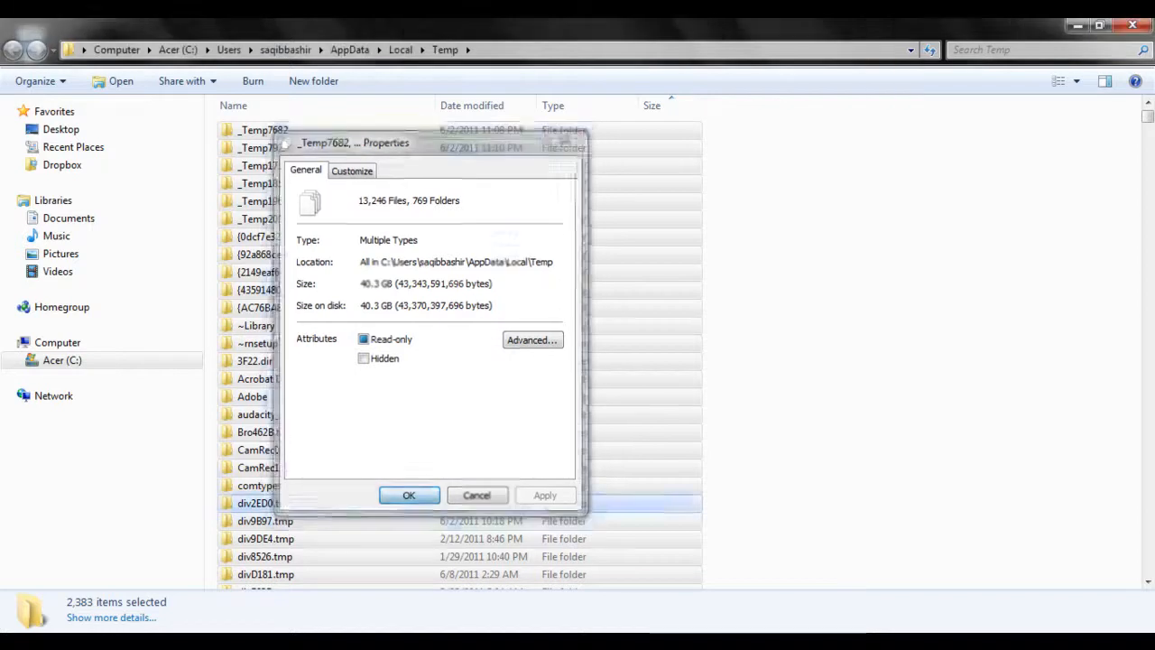
Move the 2,383 selected Temp items to the Recycle Bin, leaving 5 items.
click(476, 494)
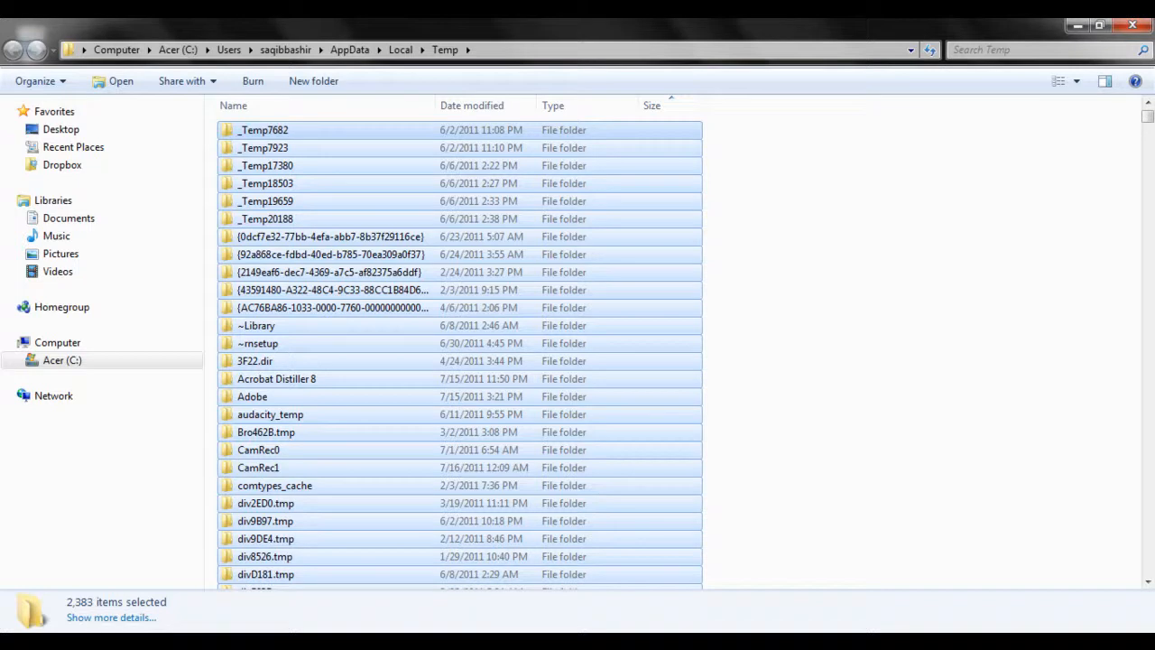
key(Delete)
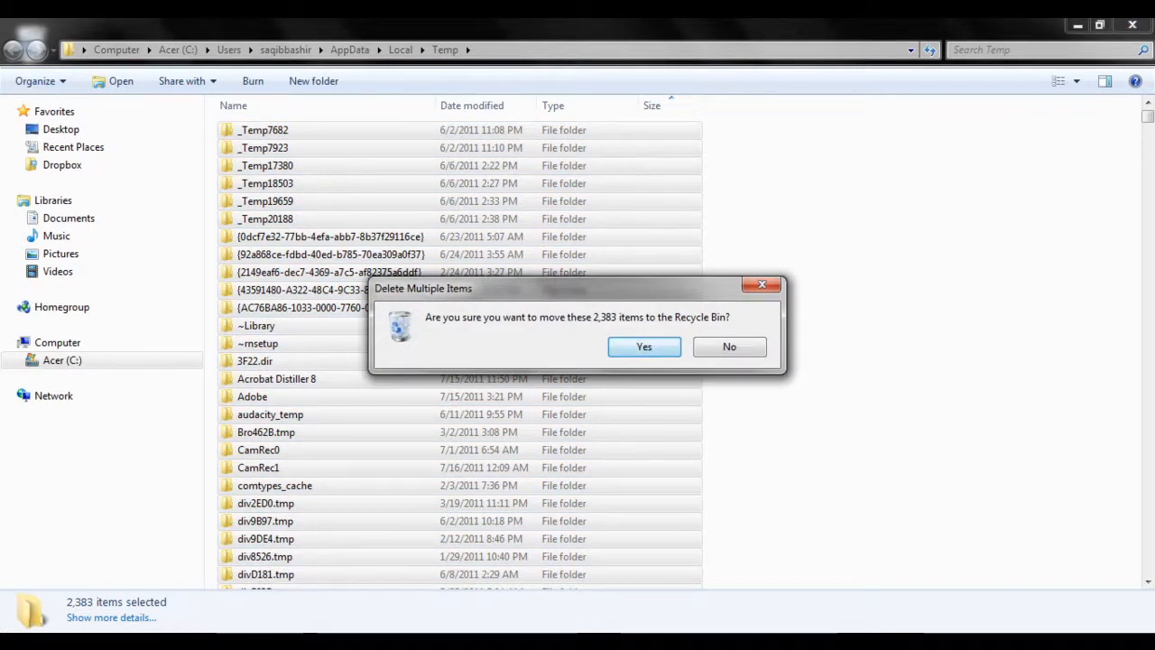
click(642, 346)
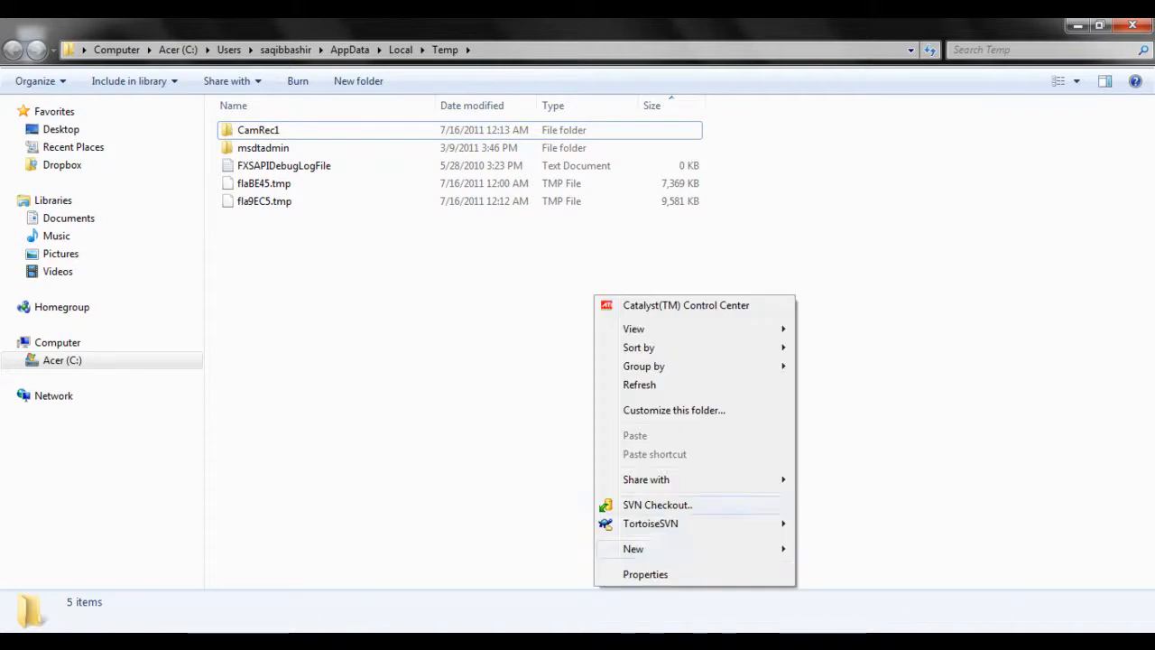
Check the Temp folder's properties now report 17.0 MB.
click(644, 574)
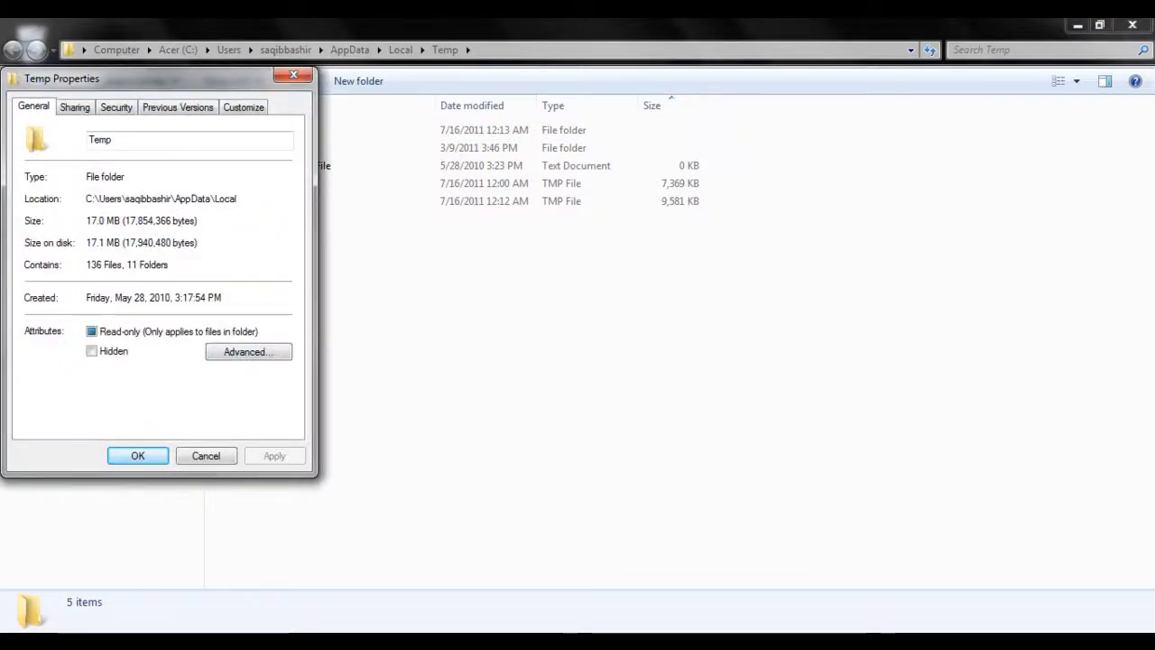
click(137, 455)
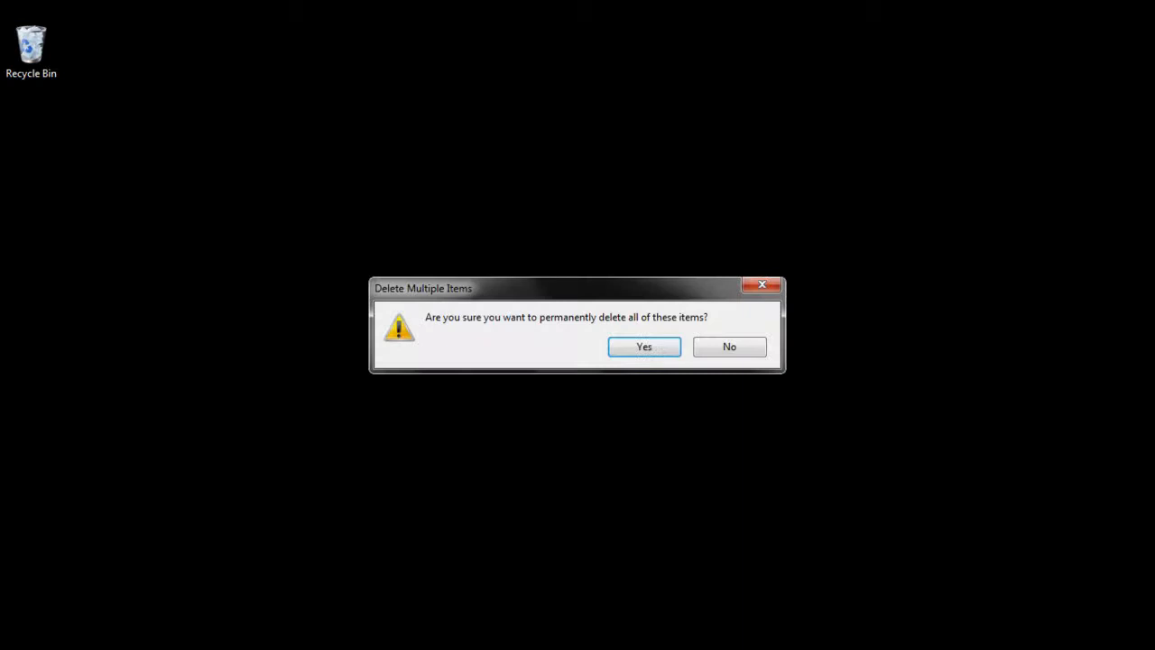
Confirm permanently deleting the Recycle Bin items.
click(643, 347)
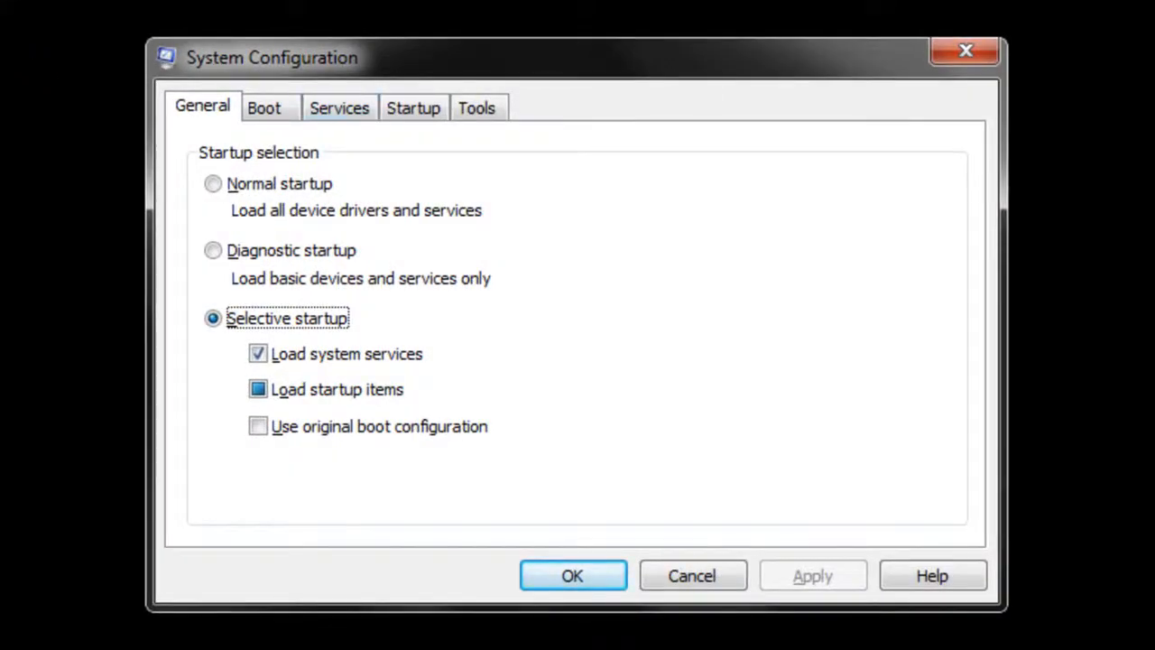
Change the Boot timeout from 30 to 3 seconds and apply it.
click(339, 109)
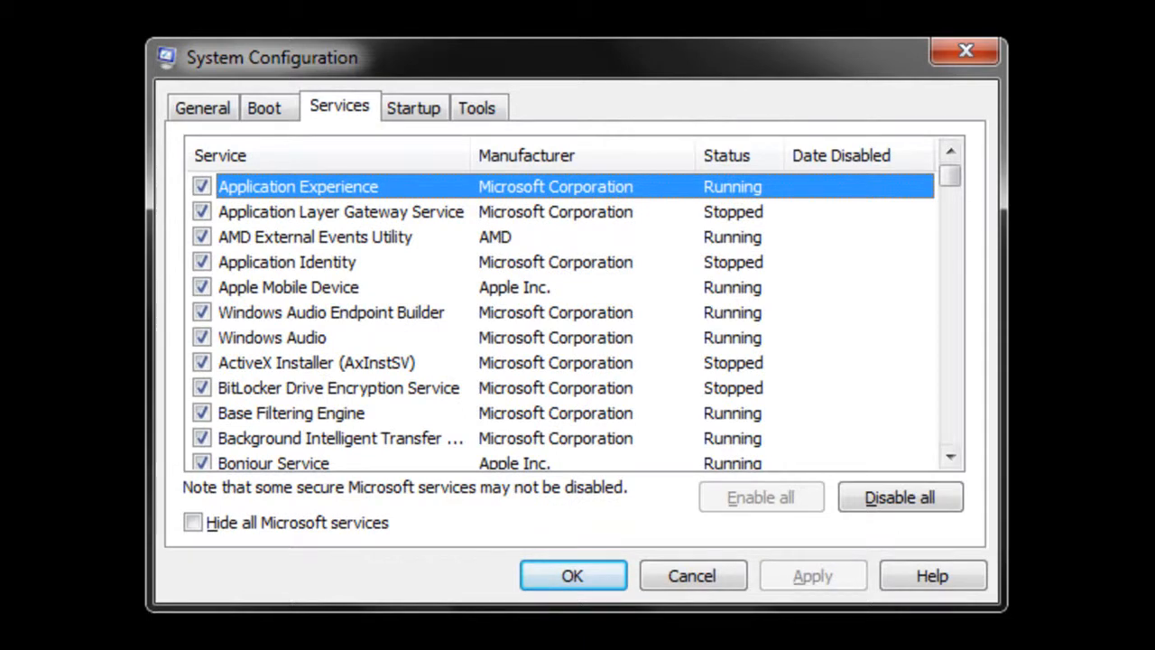
click(263, 108)
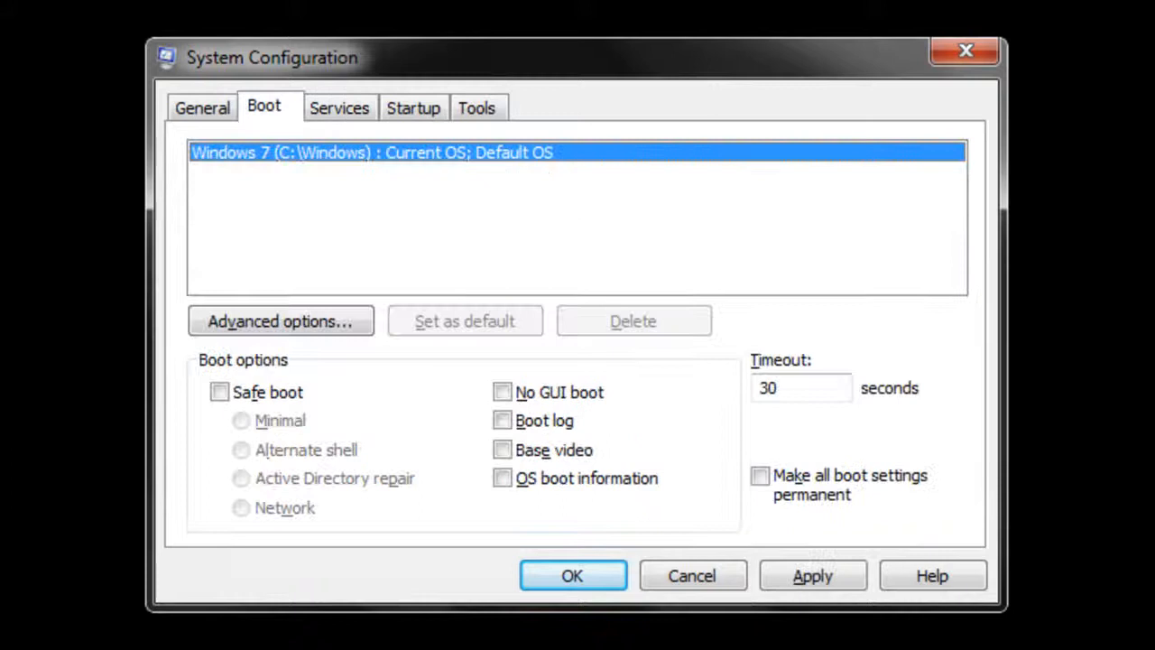
click(800, 388)
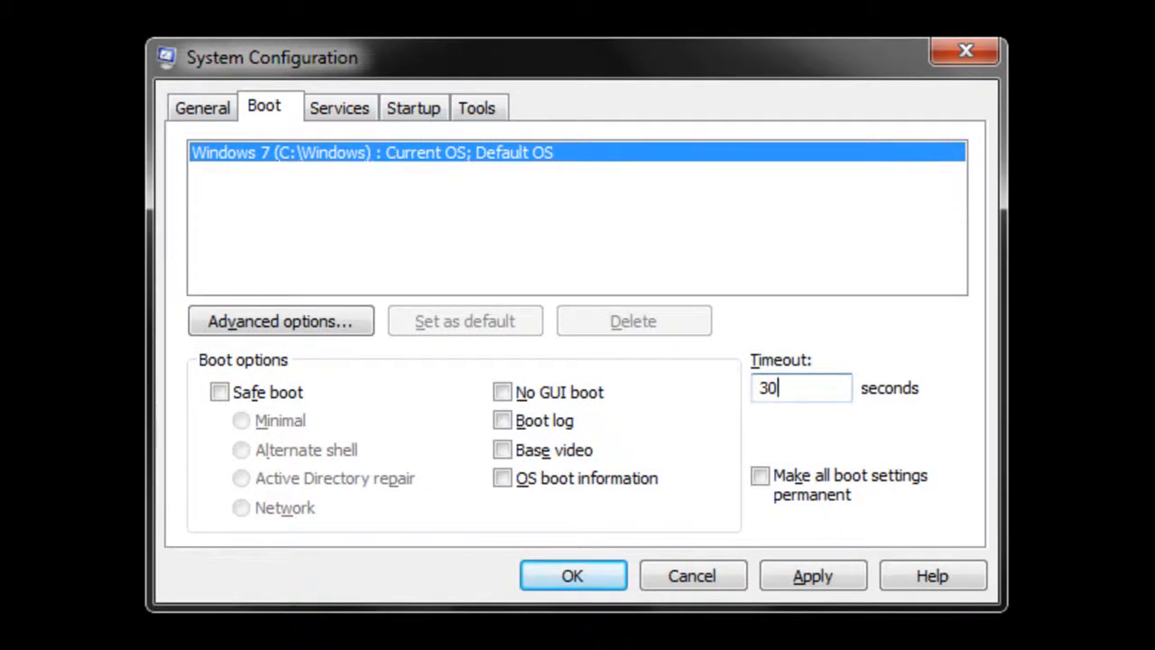
key(Backspace)
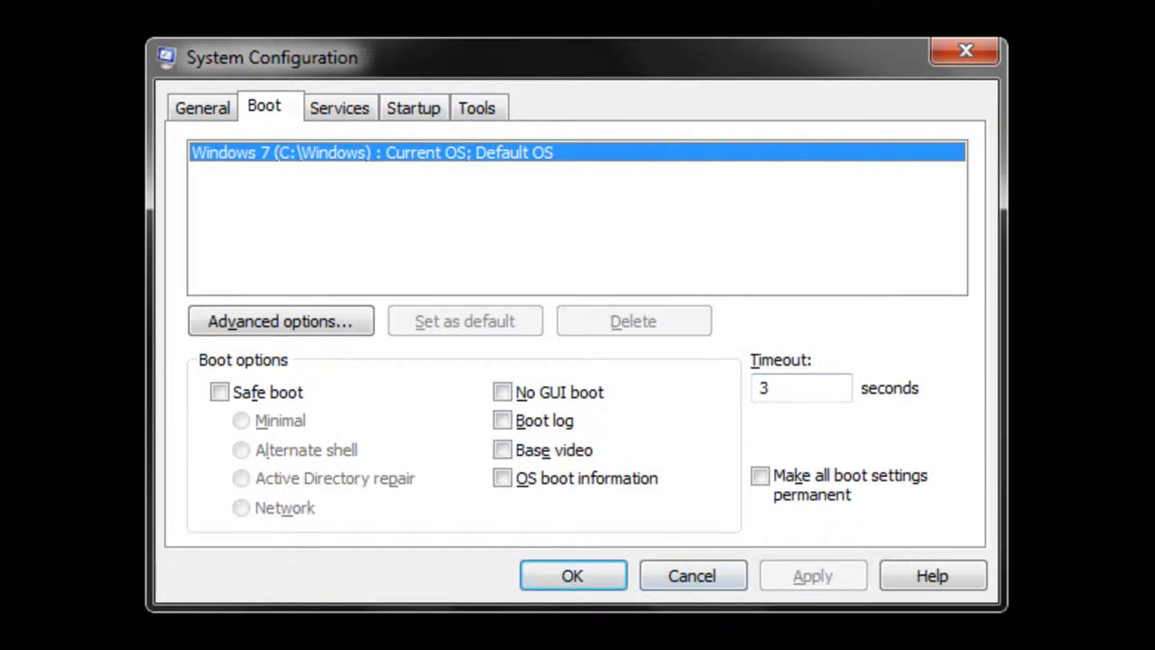
click(572, 574)
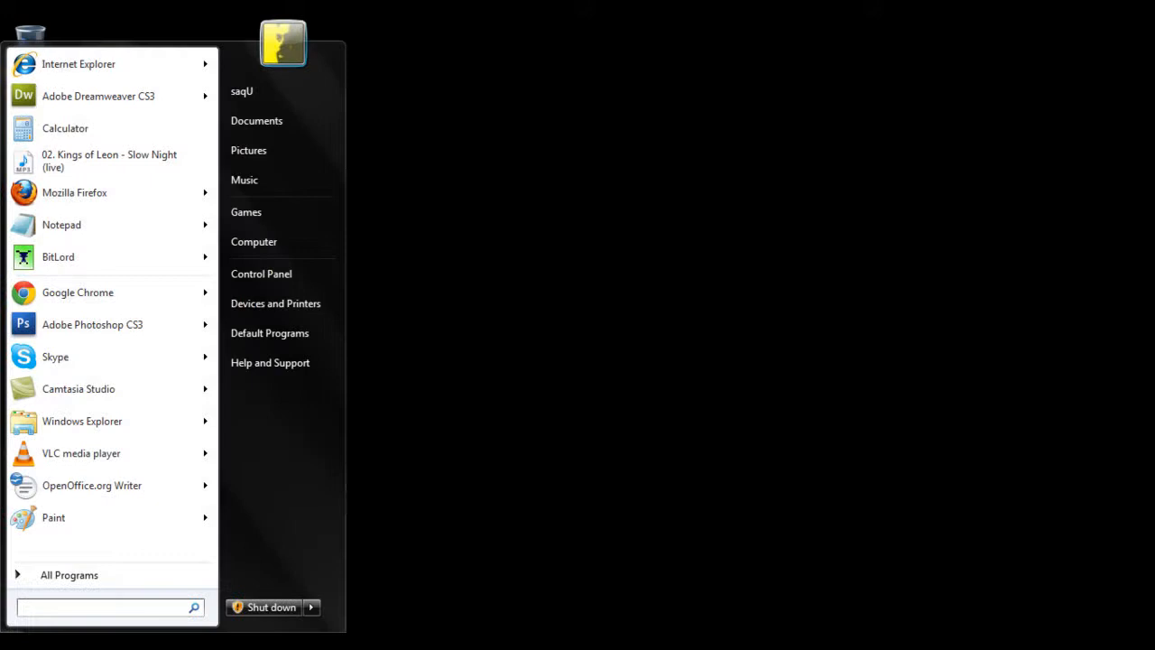
Launch Disk Defragmenter from Start search 'disk', review the disks, and close it.
text(disk)
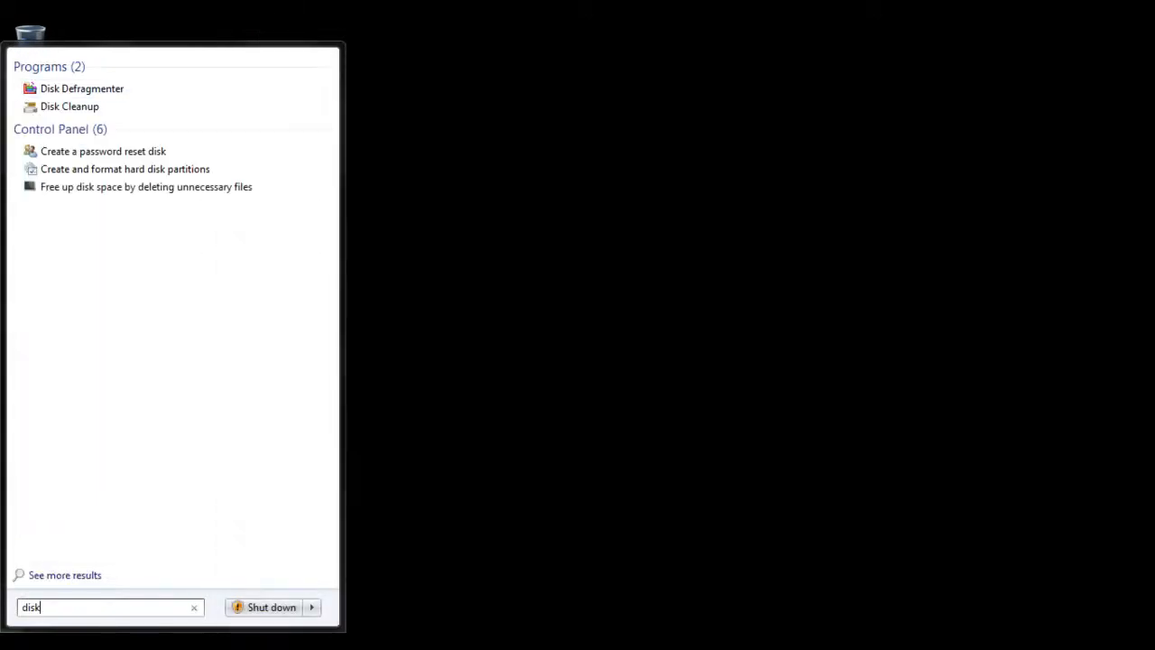
click(81, 86)
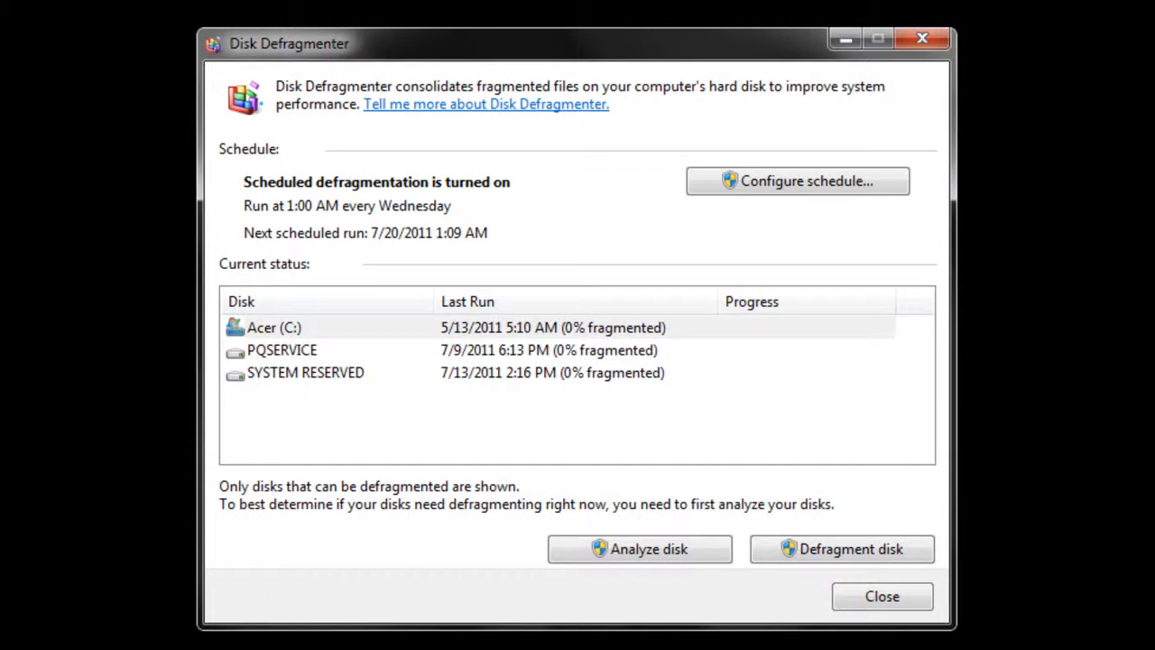
click(274, 327)
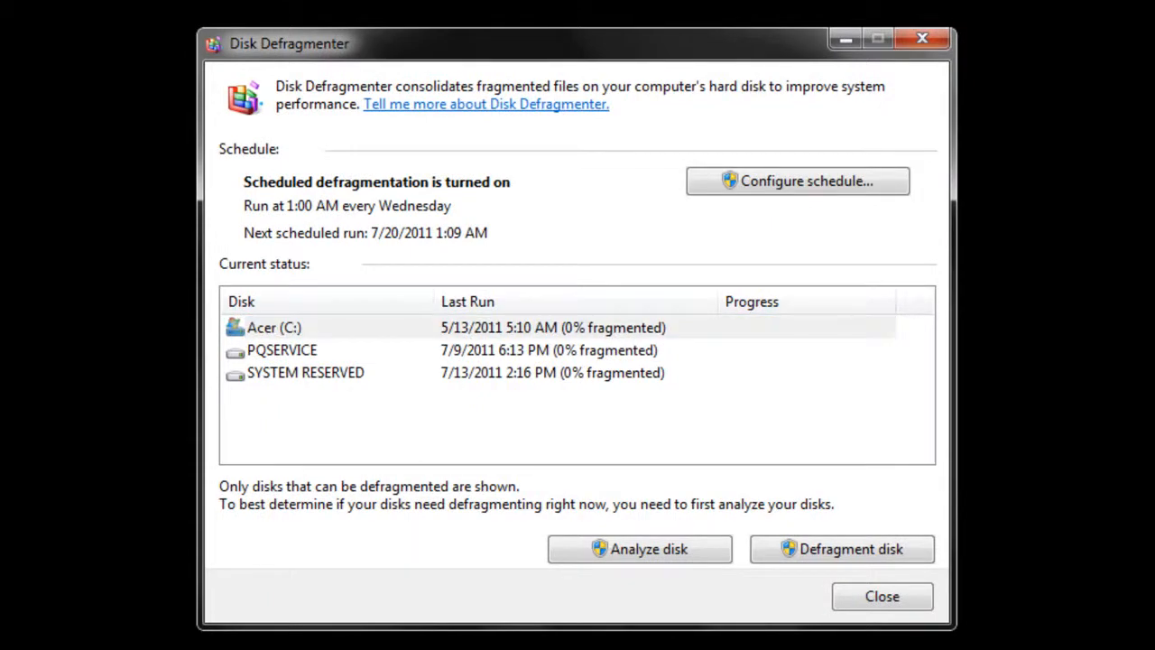
click(881, 596)
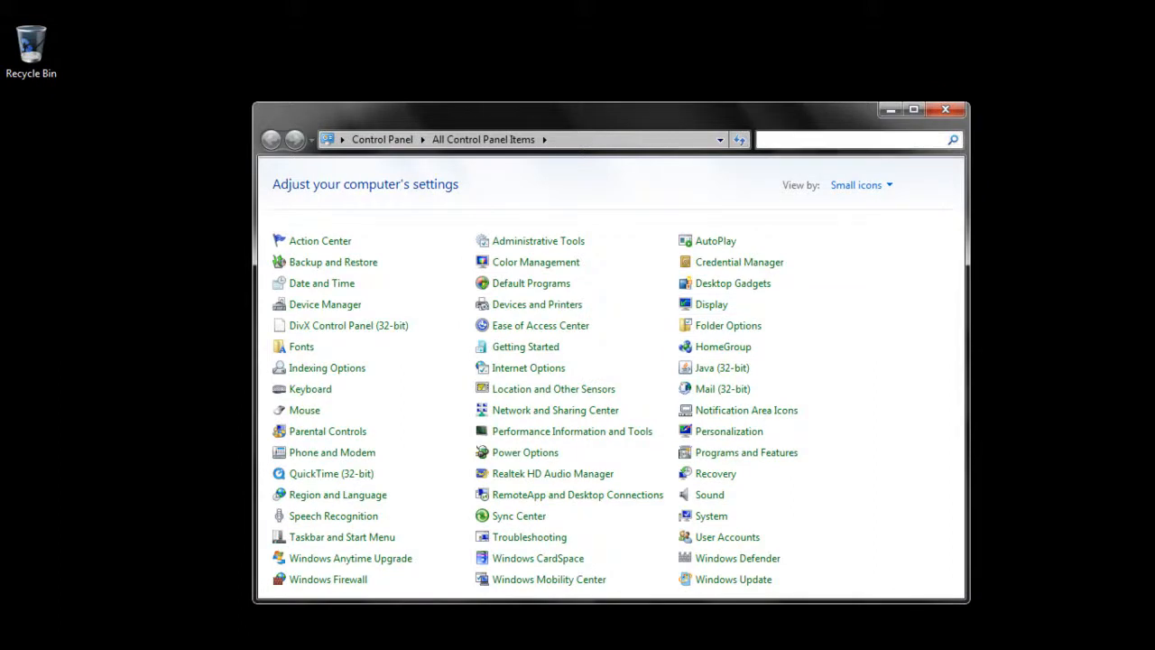
Reach the System page and its Advanced system settings from Control Panel search.
text(ha)
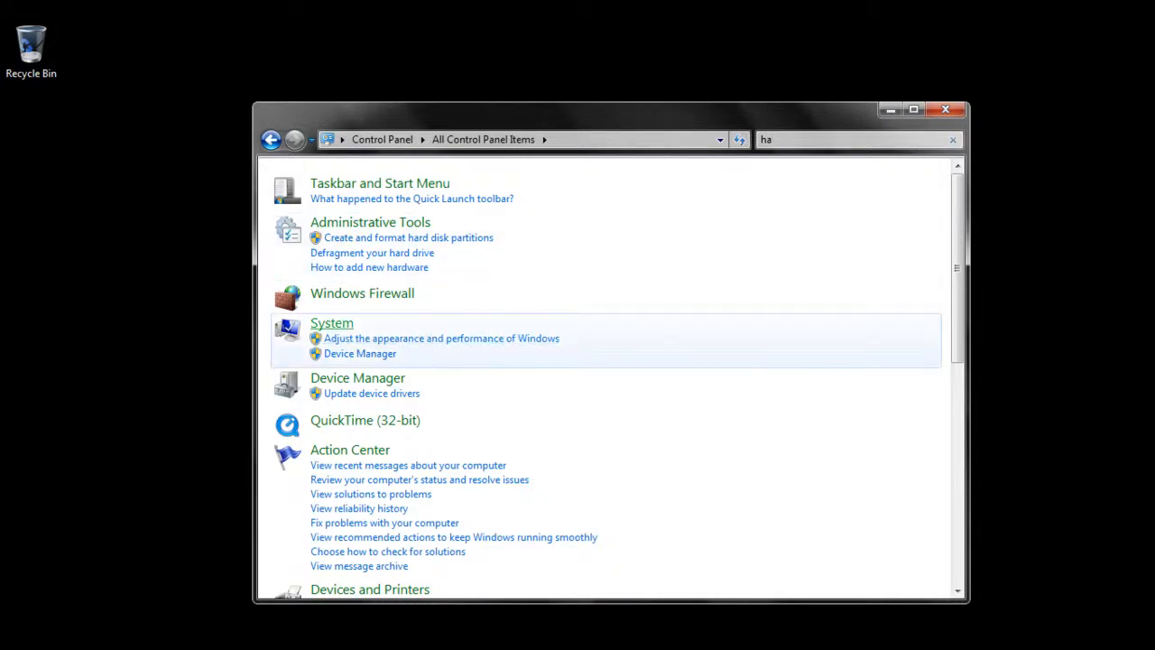
click(332, 322)
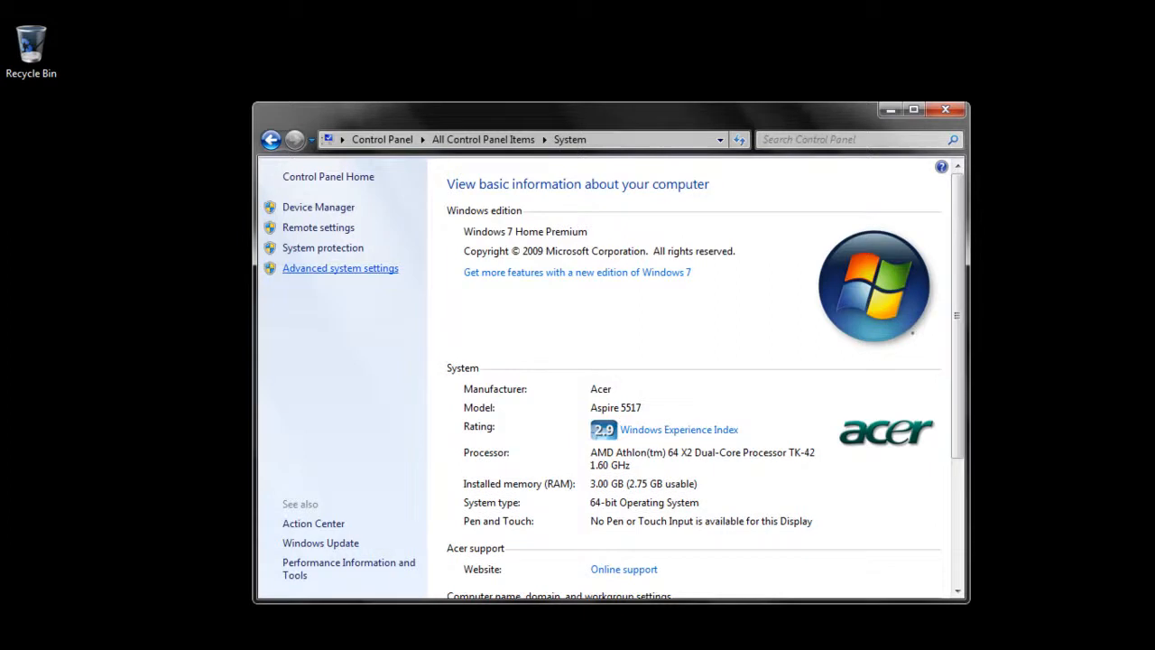
click(339, 267)
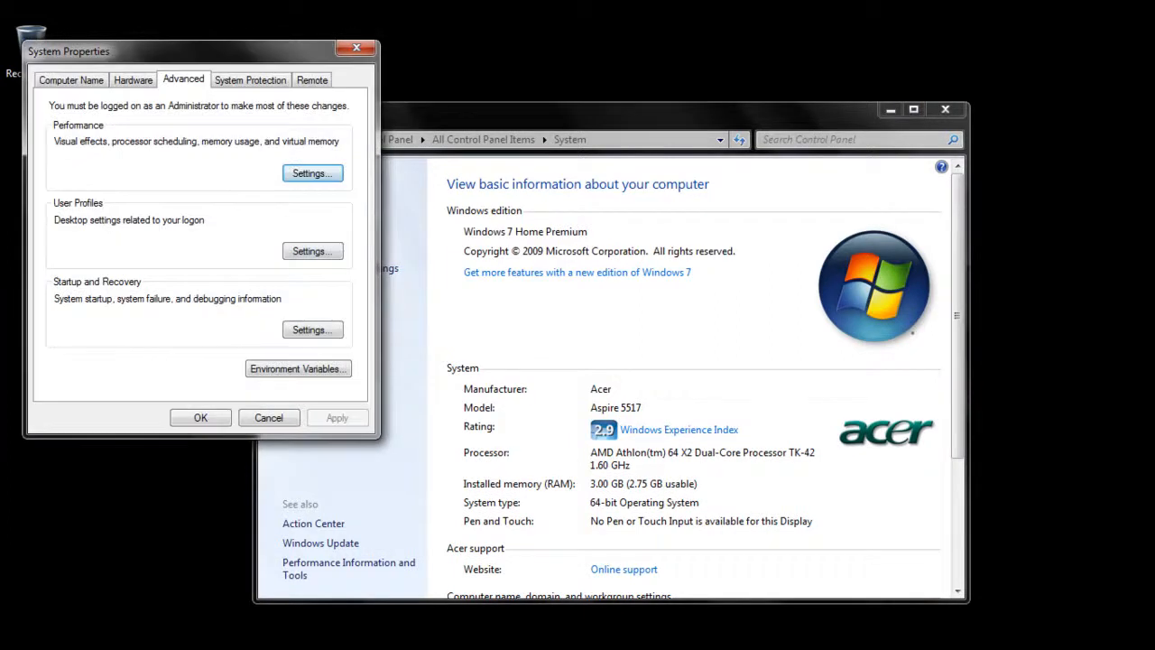
In Performance Options choose 'Adjust for best performance', clearing all visual effects.
click(311, 173)
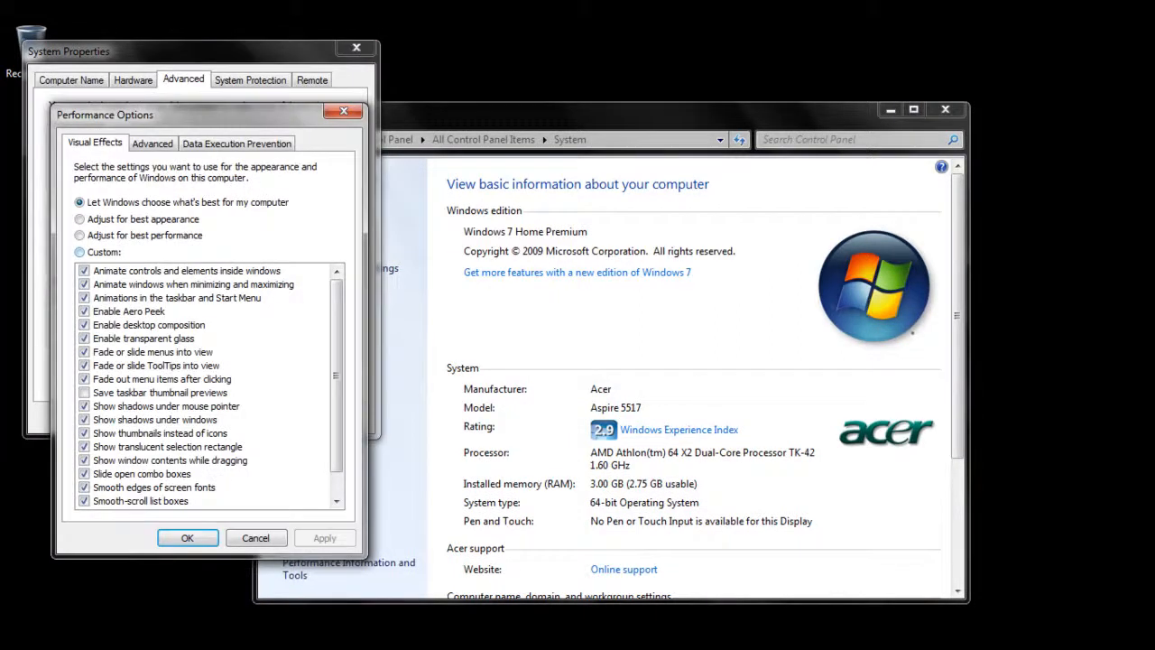
click(80, 235)
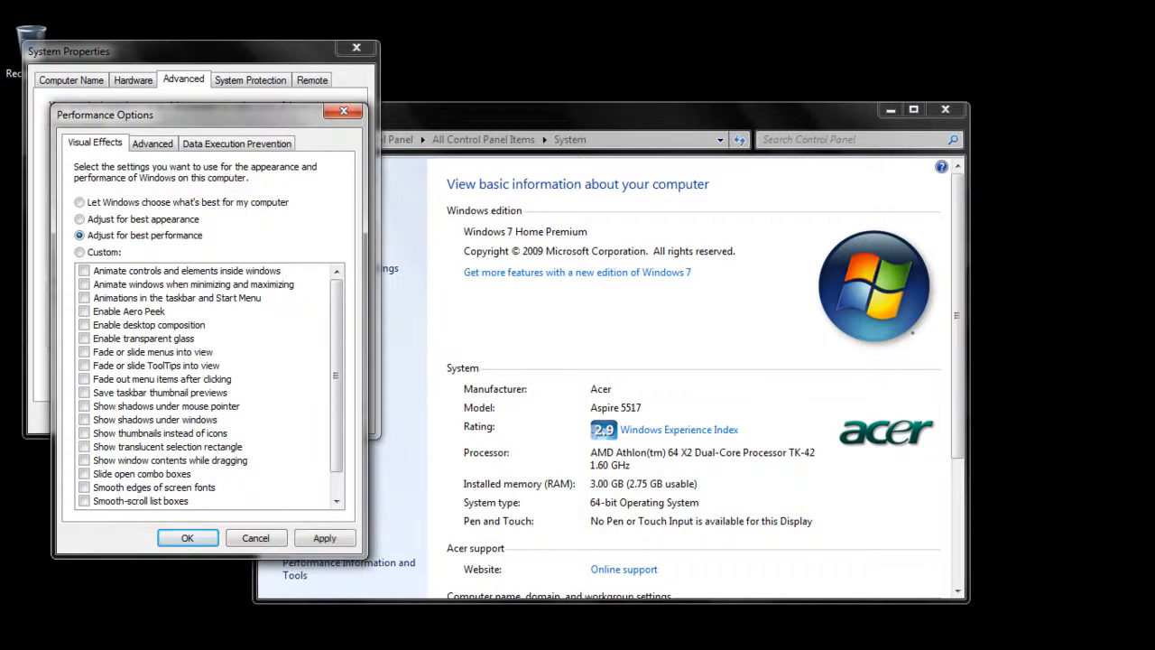
scroll(down, 3)
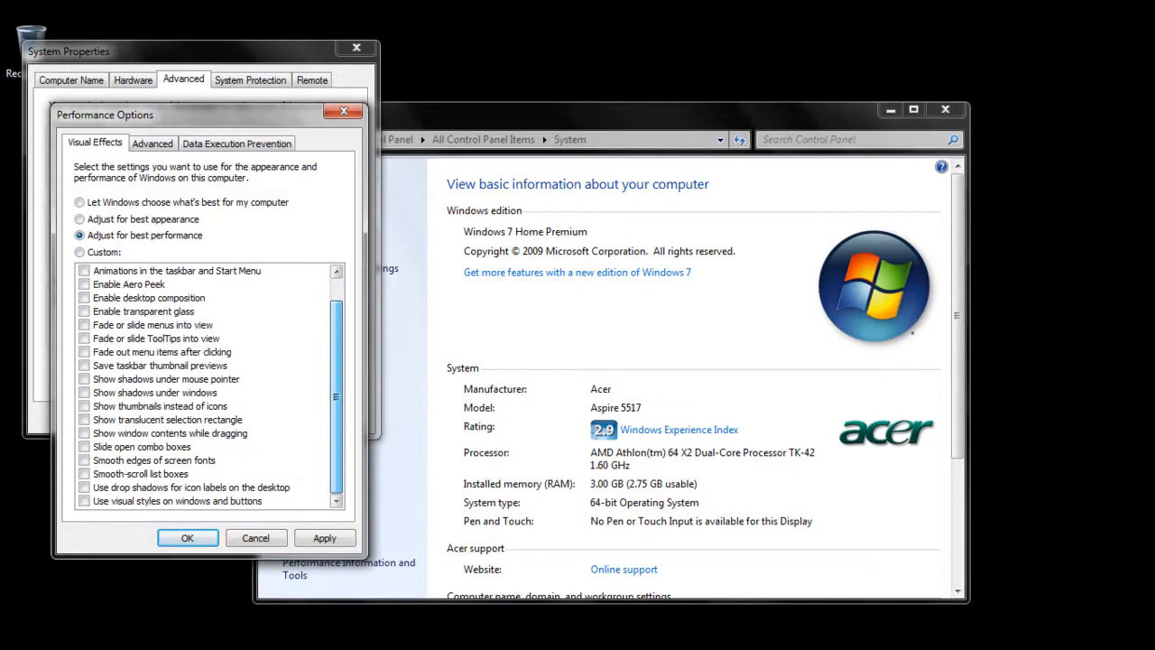